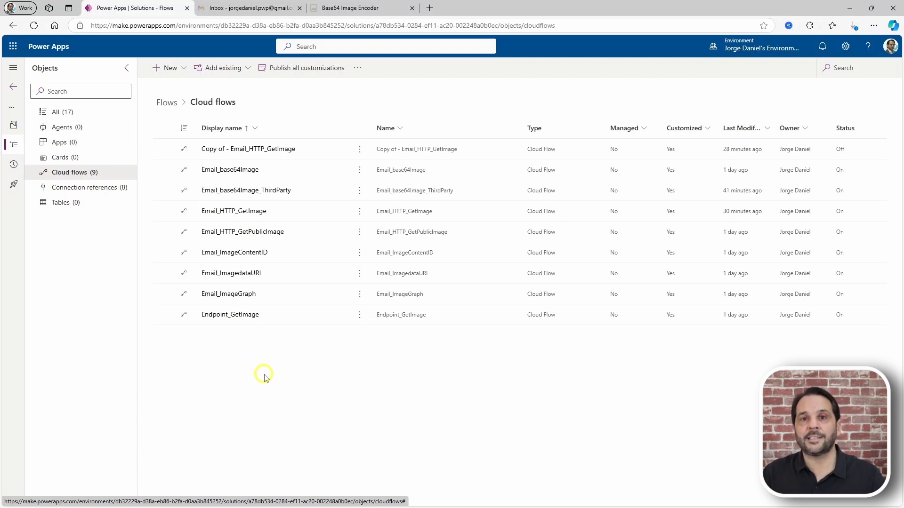
{"action": "mouse_move", "coordinate": [247, 231]}
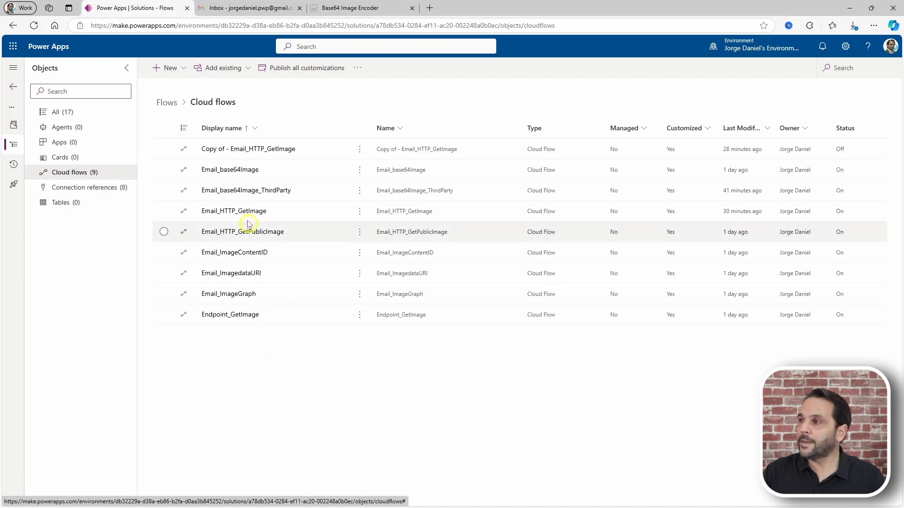
Step: Open the Email_base64Image flow from the solution's cloud flows list
{"action": "left_click", "coordinate": [242, 231]}
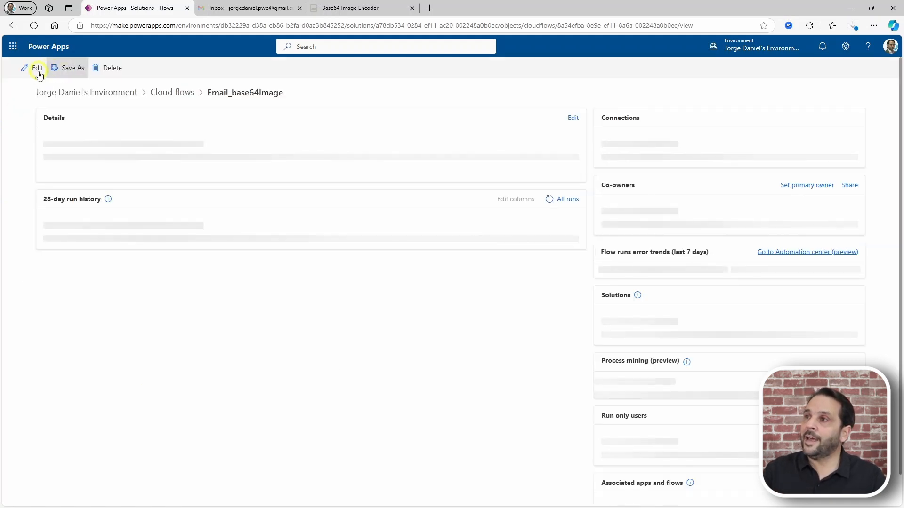
Step: Edit Email_base64Image and expand Send an email (V2) to view its base64 image body
{"action": "left_click", "coordinate": [37, 68]}
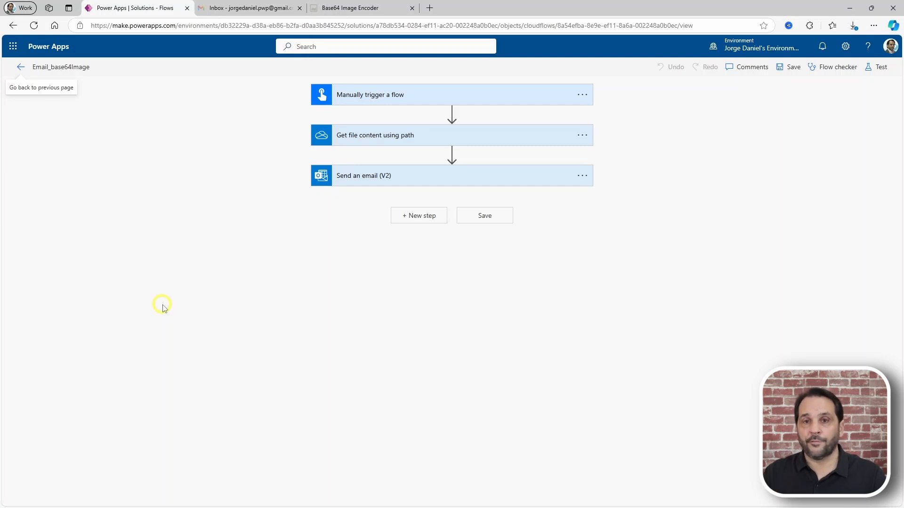
{"action": "mouse_move", "coordinate": [332, 149]}
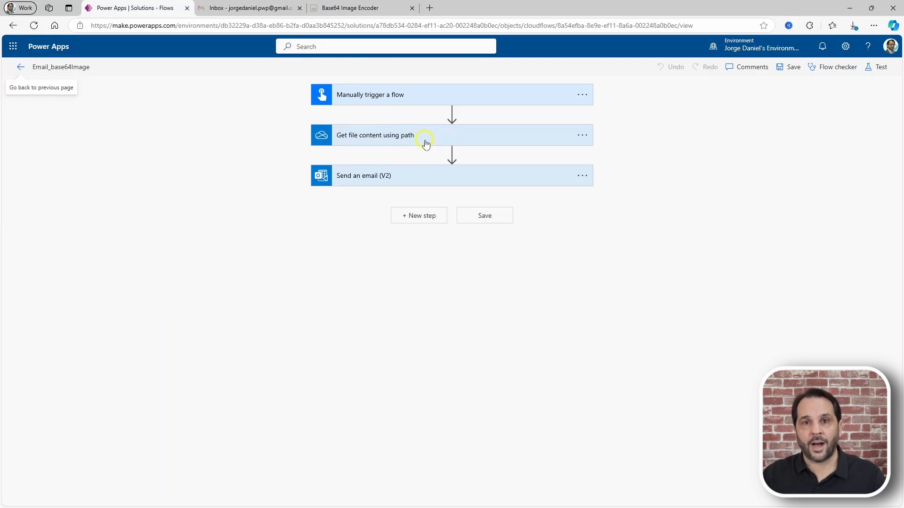
{"action": "mouse_move", "coordinate": [407, 143]}
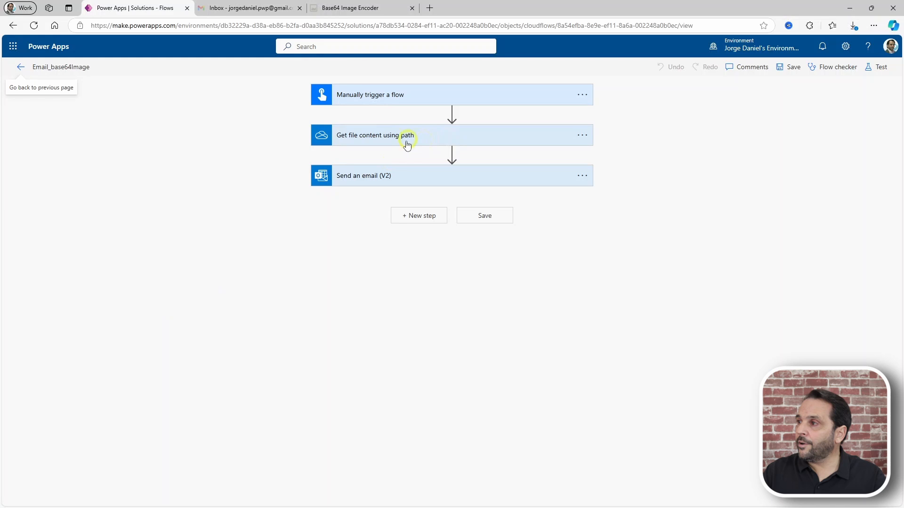
{"action": "left_click", "coordinate": [363, 176]}
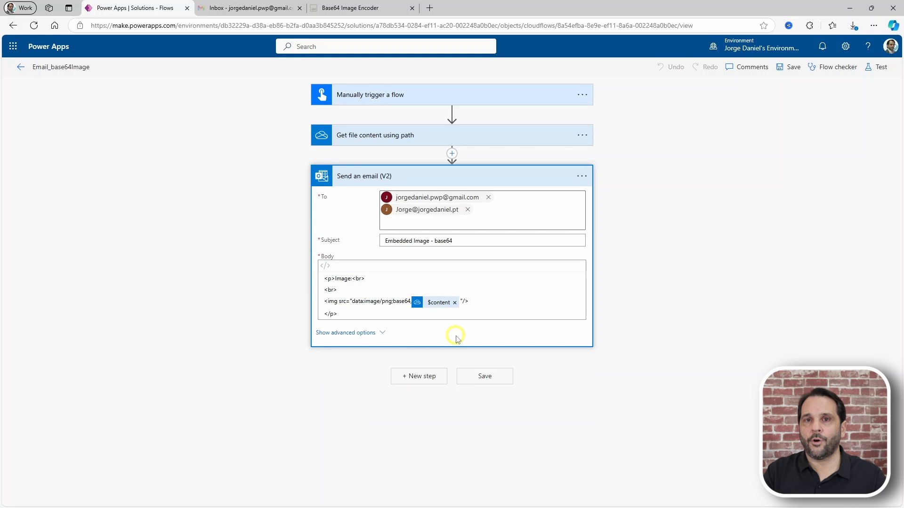
{"action": "mouse_move", "coordinate": [75, 92]}
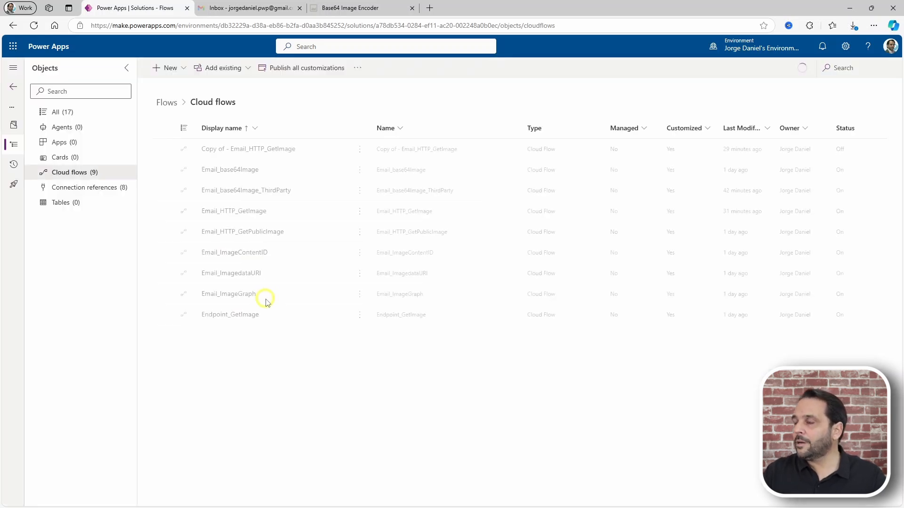
Step: Open Email_base64Image_ThirdParty, reveal its img tag with Compose Outputs, then go to Base64 Image Encoder
{"action": "left_click", "coordinate": [235, 294]}
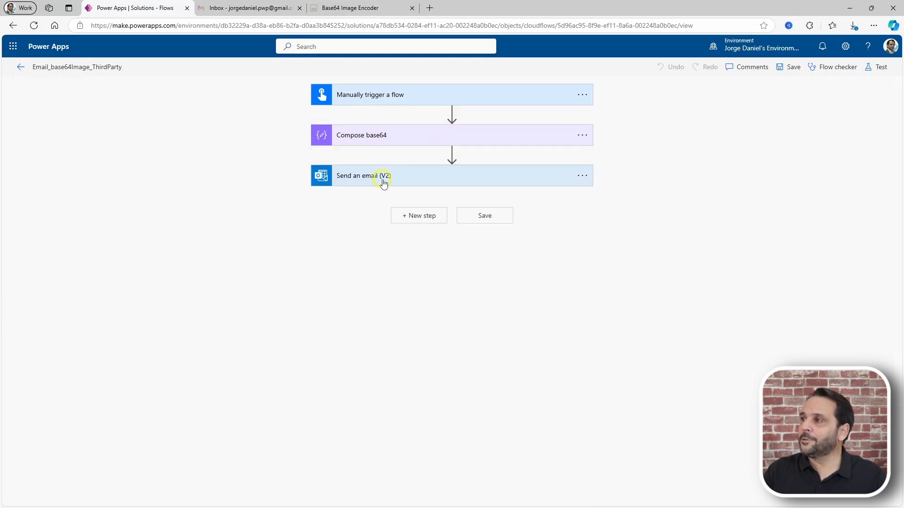
{"action": "left_click", "coordinate": [364, 176]}
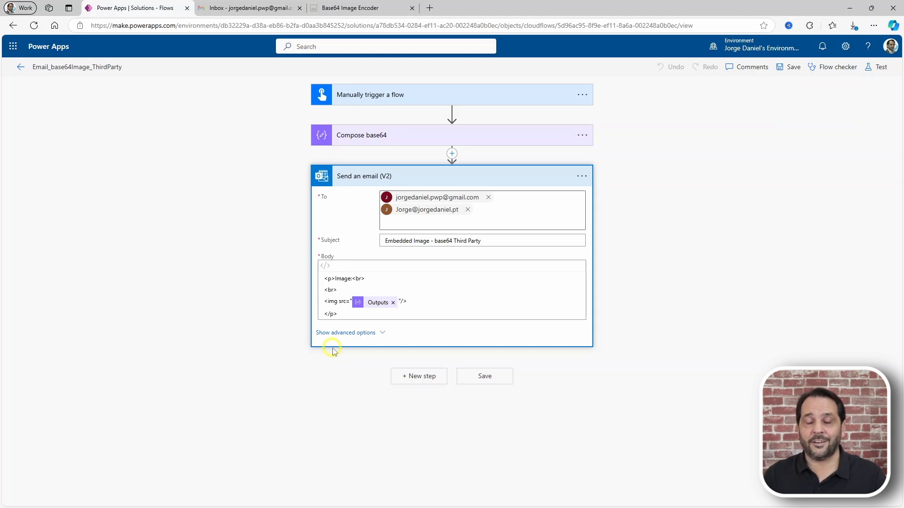
{"action": "mouse_move", "coordinate": [404, 128]}
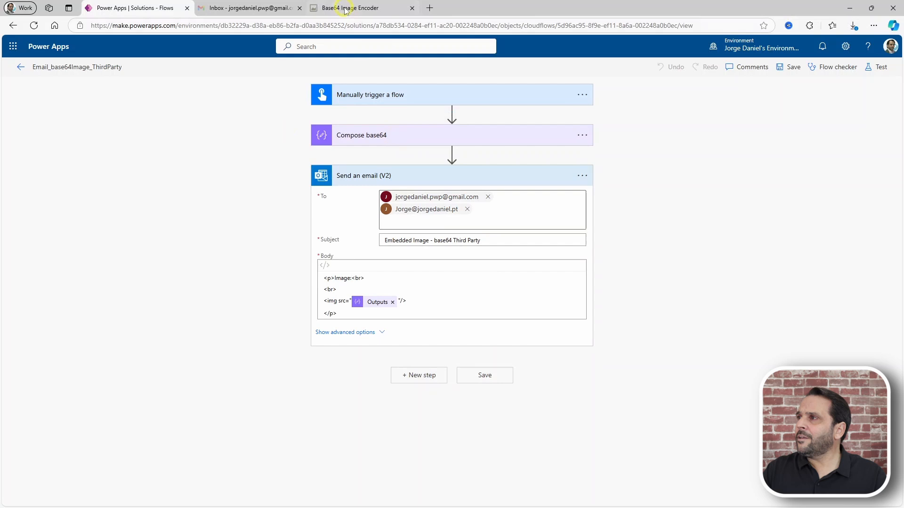
{"action": "left_click", "coordinate": [352, 8]}
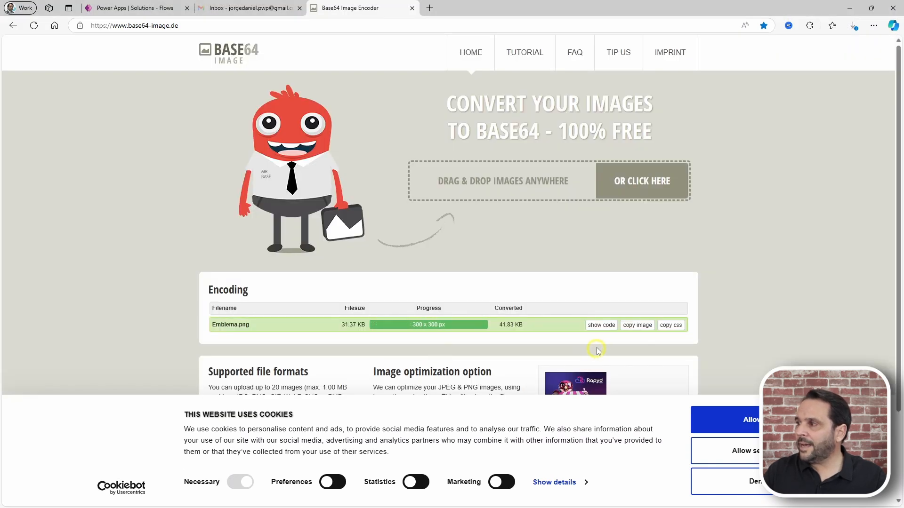
Step: Show and copy the img-ready base64 data URI for Emblema.png
{"action": "left_click", "coordinate": [600, 325]}
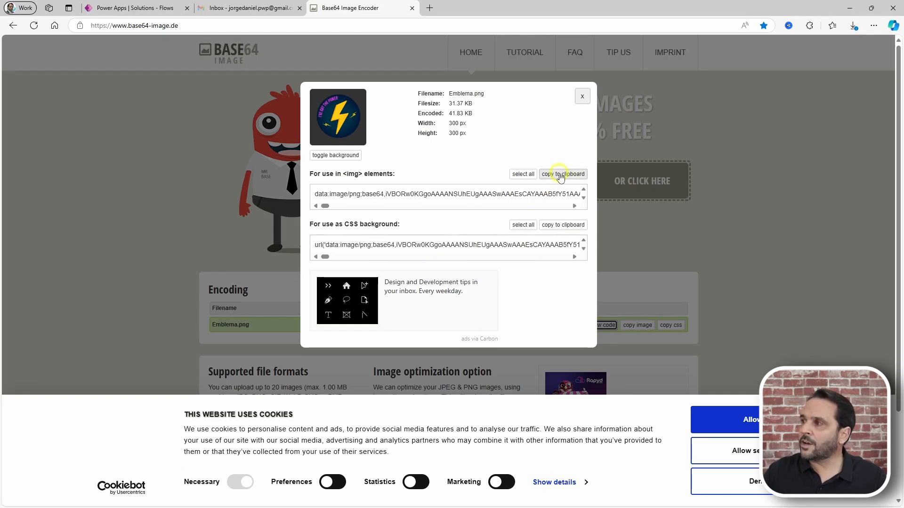
{"action": "right_click", "coordinate": [563, 173]}
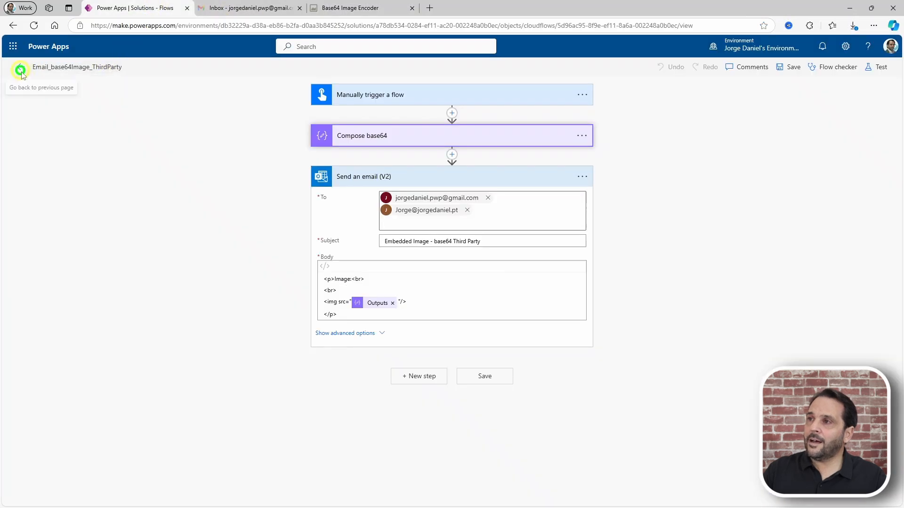
Step: Go back from the ThirdParty flow designer to the cloud flows list
{"action": "left_click", "coordinate": [20, 69]}
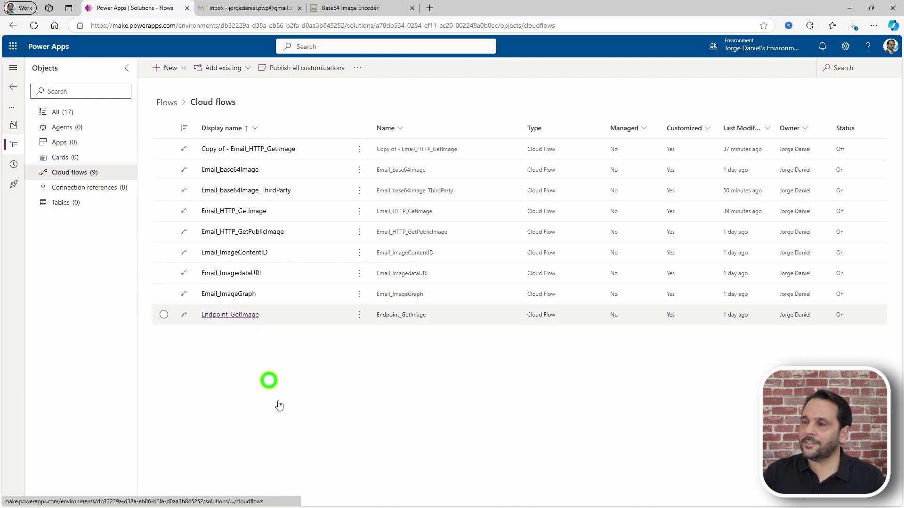
Step: Open the Endpoint_GetImage flow with its HTTP request trigger and Response step
{"action": "left_click", "coordinate": [229, 315]}
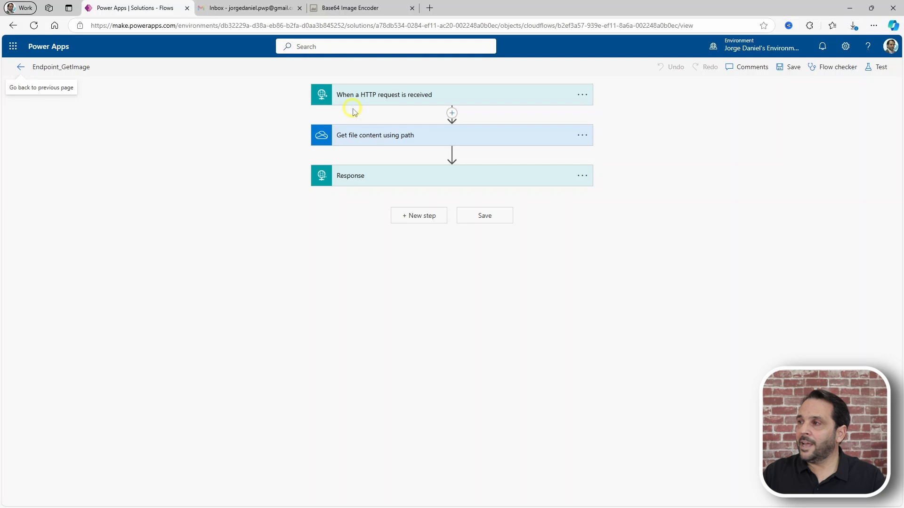
{"action": "mouse_move", "coordinate": [361, 141]}
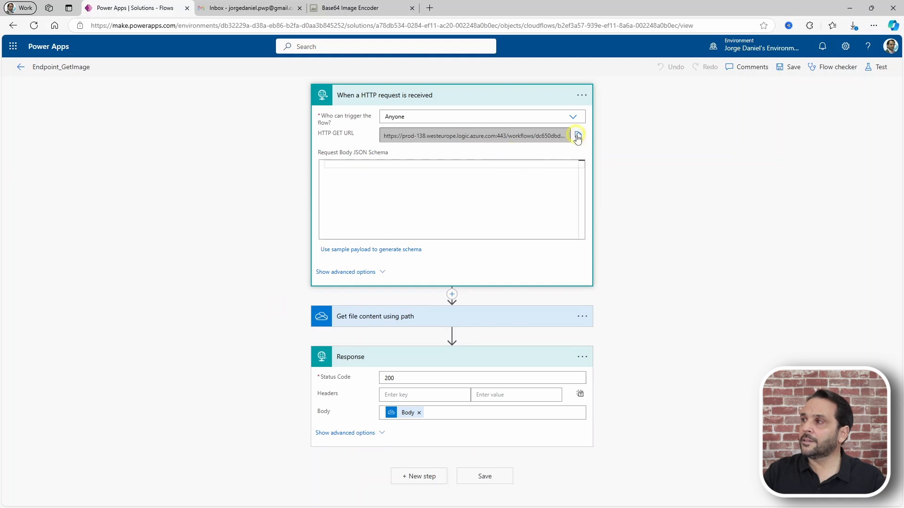
{"action": "mouse_move", "coordinate": [577, 136]}
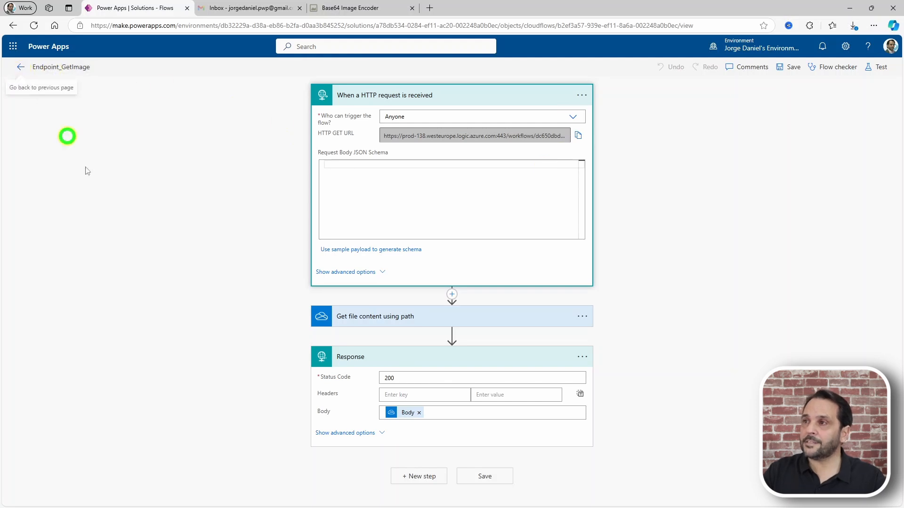
Step: Open Copy of - Email_HTTP_GetImage and view its body's placeholder img tag for the endpoint
{"action": "left_click", "coordinate": [20, 67]}
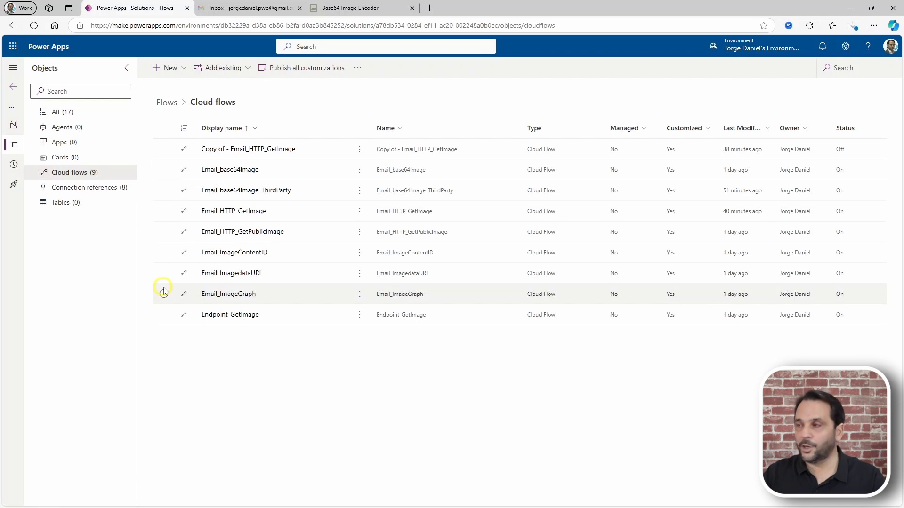
{"action": "mouse_move", "coordinate": [229, 170]}
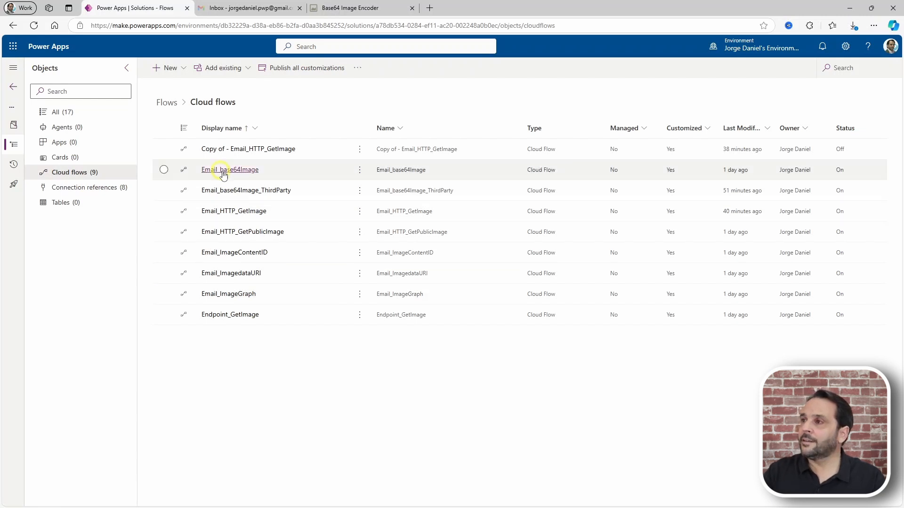
{"action": "left_click", "coordinate": [230, 170]}
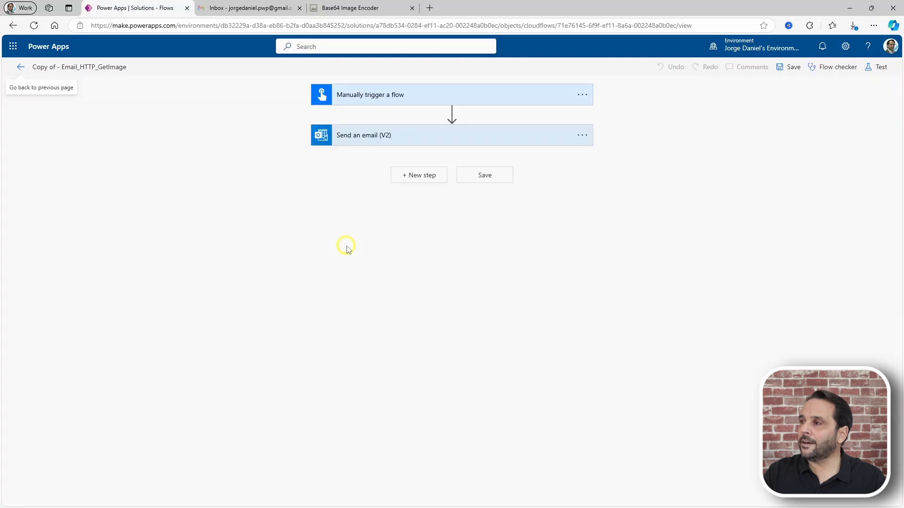
{"action": "left_click", "coordinate": [363, 134]}
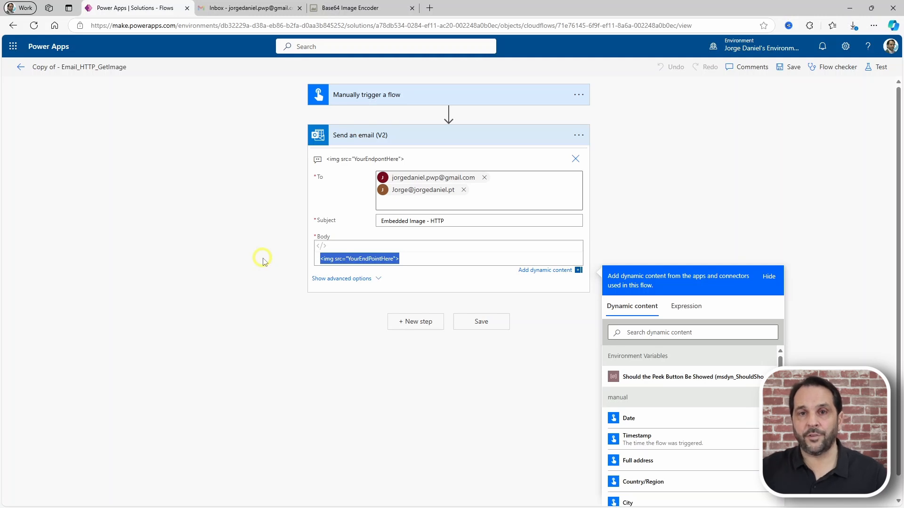
{"action": "mouse_move", "coordinate": [114, 137]}
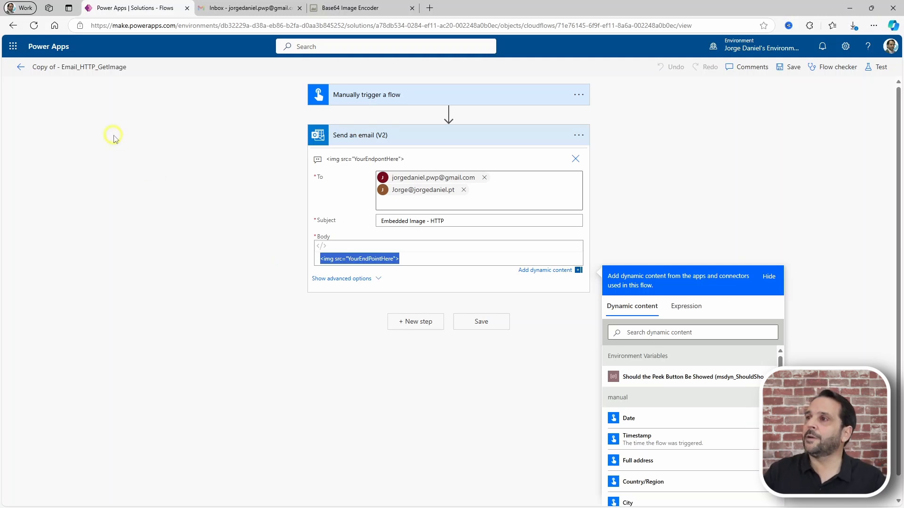
Step: Return to the cloud flows list from the copied flow
{"action": "left_click", "coordinate": [20, 66]}
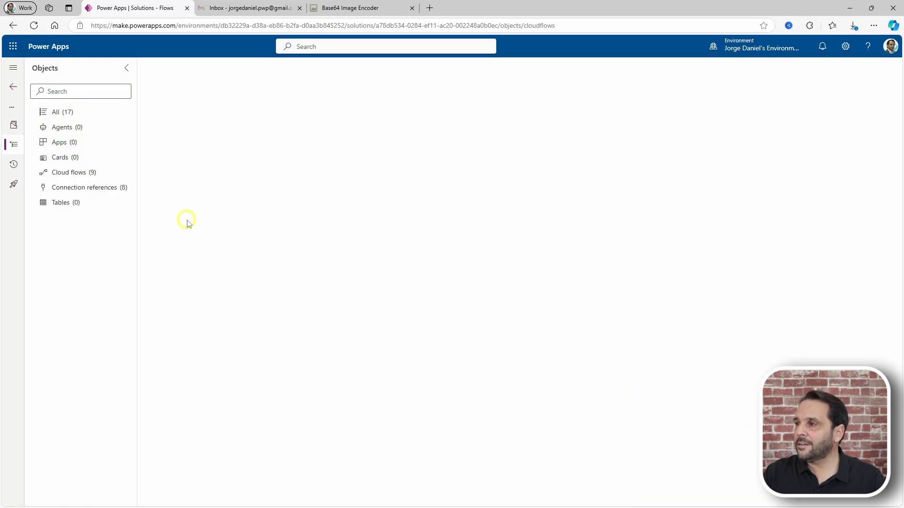
{"action": "left_click", "coordinate": [69, 172]}
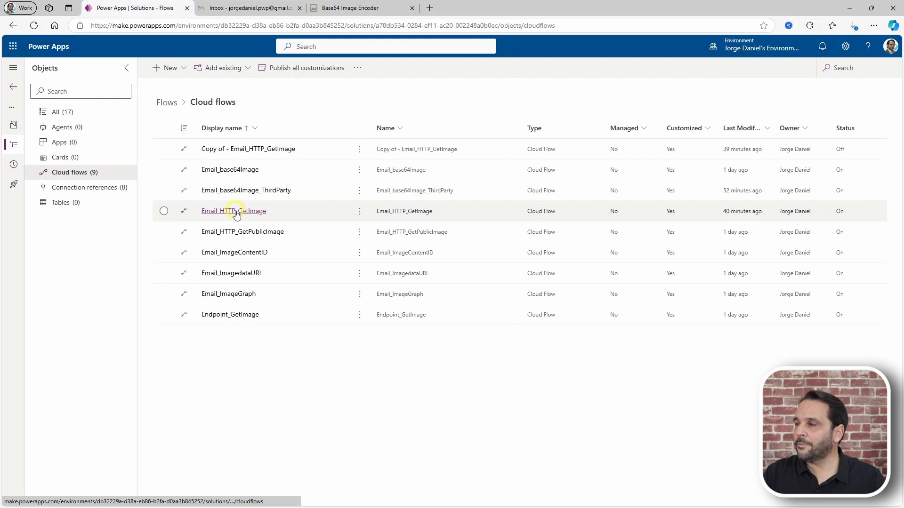
Step: Run the Email_HTTP_GetImage flow and switch to the Gmail inbox
{"action": "left_click", "coordinate": [234, 211]}
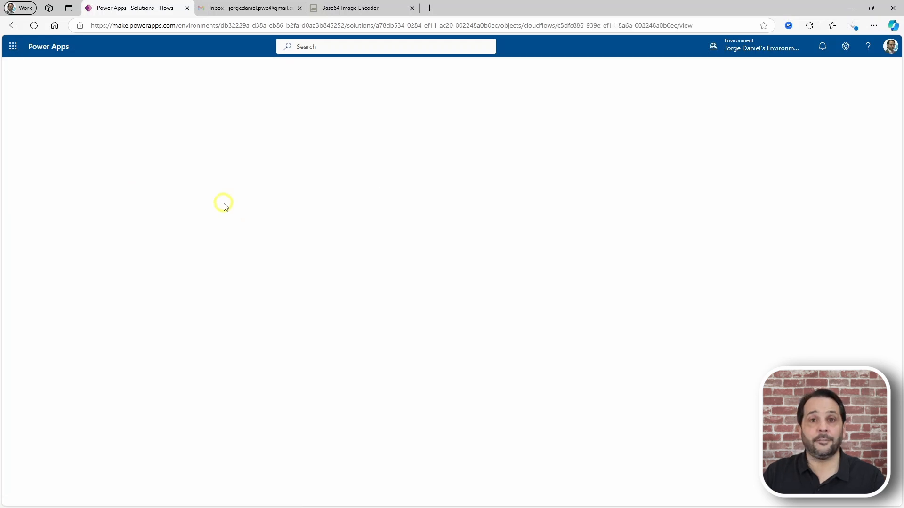
{"action": "mouse_move", "coordinate": [232, 238]}
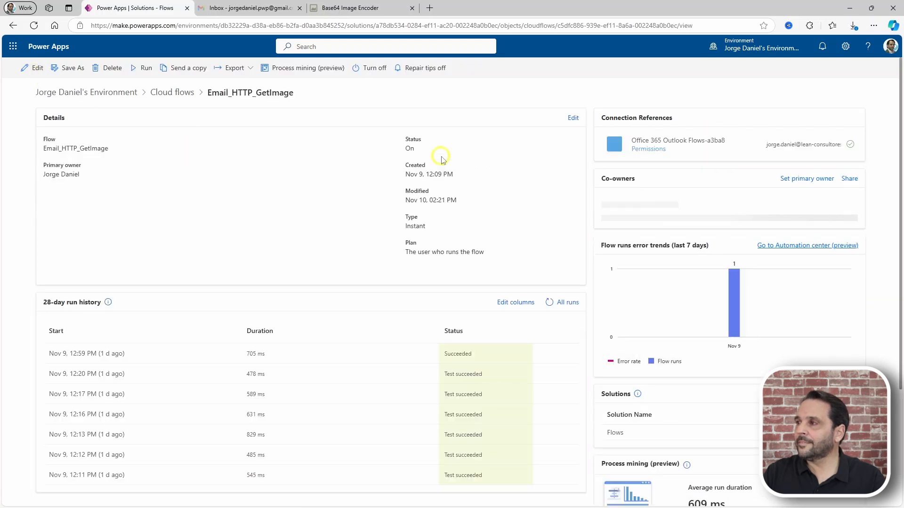
{"action": "left_click", "coordinate": [145, 67]}
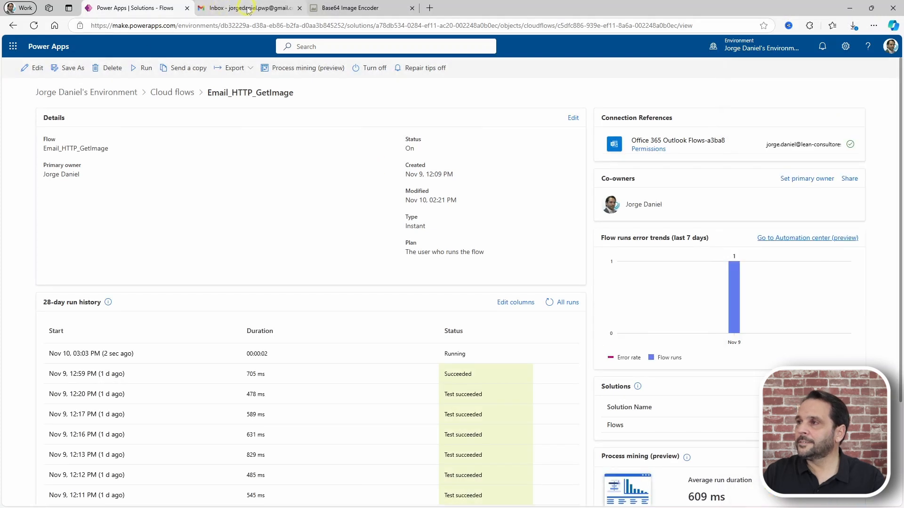
{"action": "left_click", "coordinate": [247, 7]}
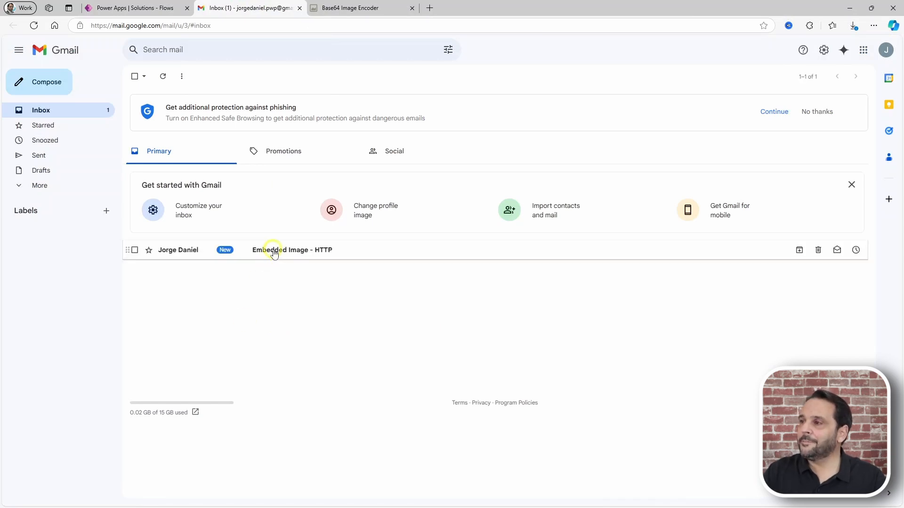
Step: Open the Embedded Image - HTTP email showing the lightning-bolt emblem
{"action": "left_click", "coordinate": [292, 249]}
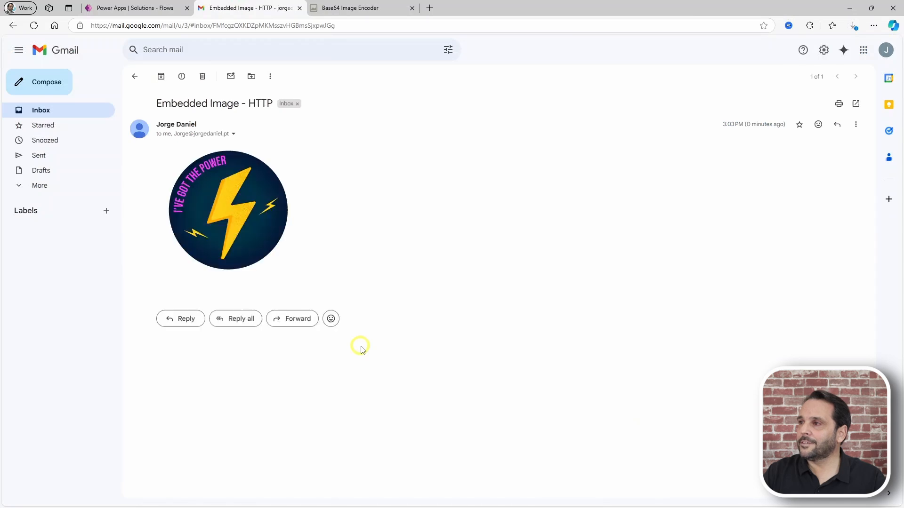